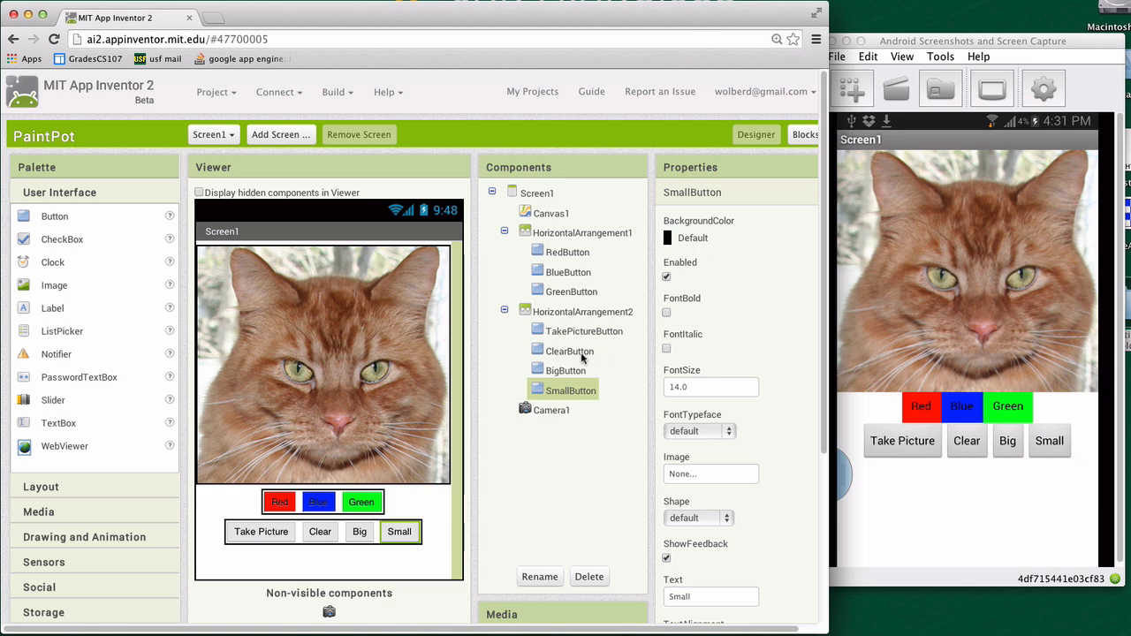
{"action": "mouse_move", "coordinate": [373, 542]}
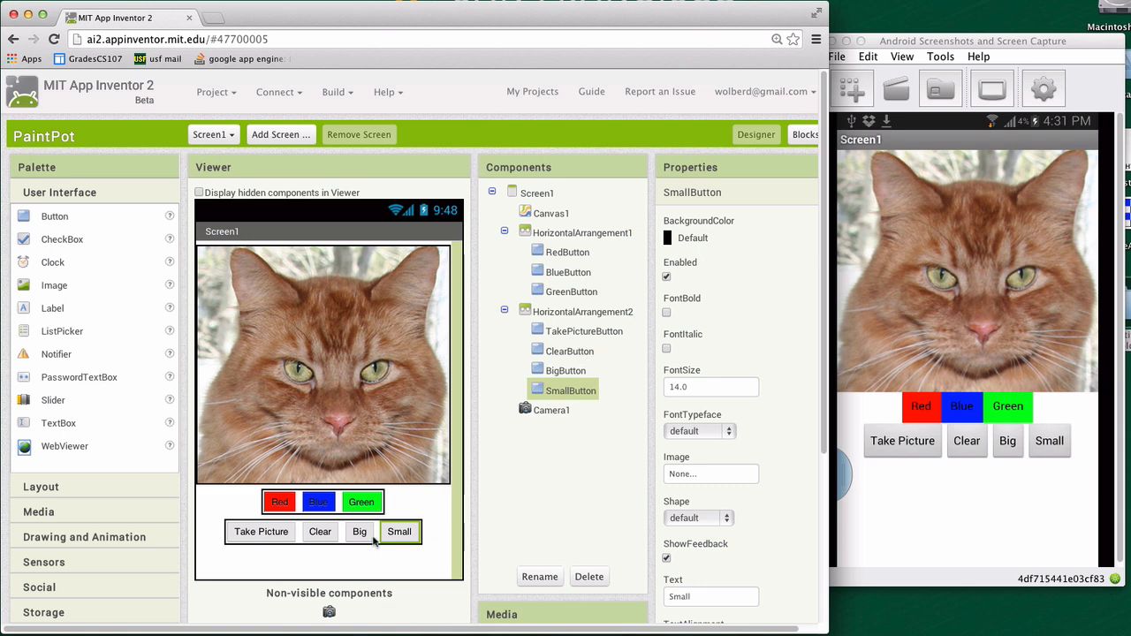
Step: Delete BigButton and SmallButton from the second row, confirming the removal
{"action": "left_click", "coordinate": [566, 370]}
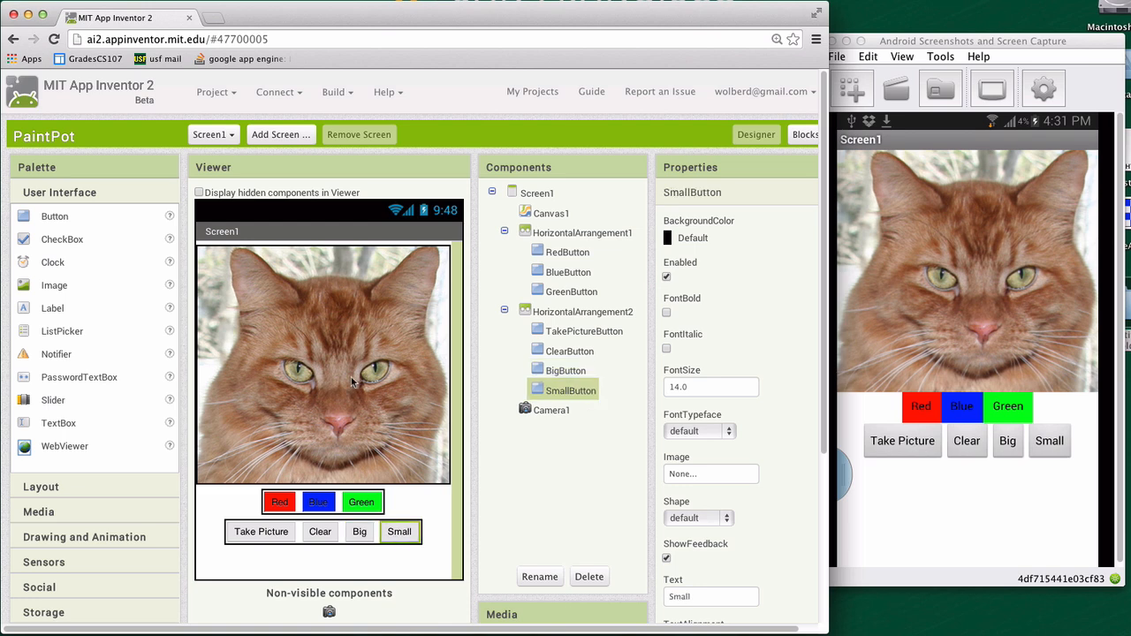
{"action": "mouse_move", "coordinate": [353, 382]}
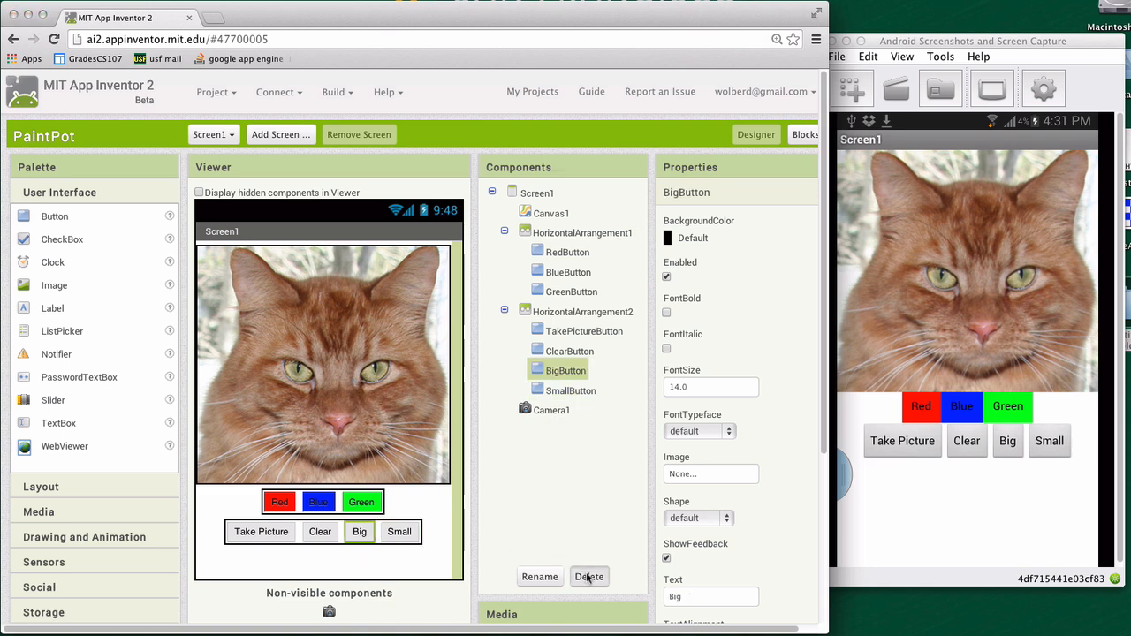
{"action": "left_click", "coordinate": [589, 576]}
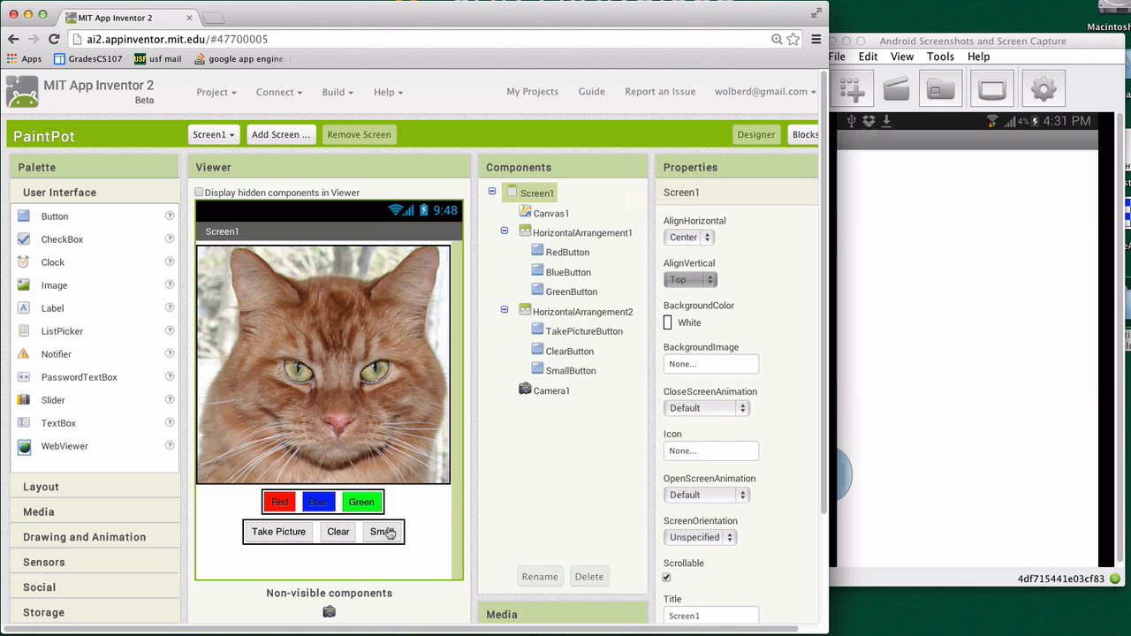
{"action": "left_click", "coordinate": [589, 577]}
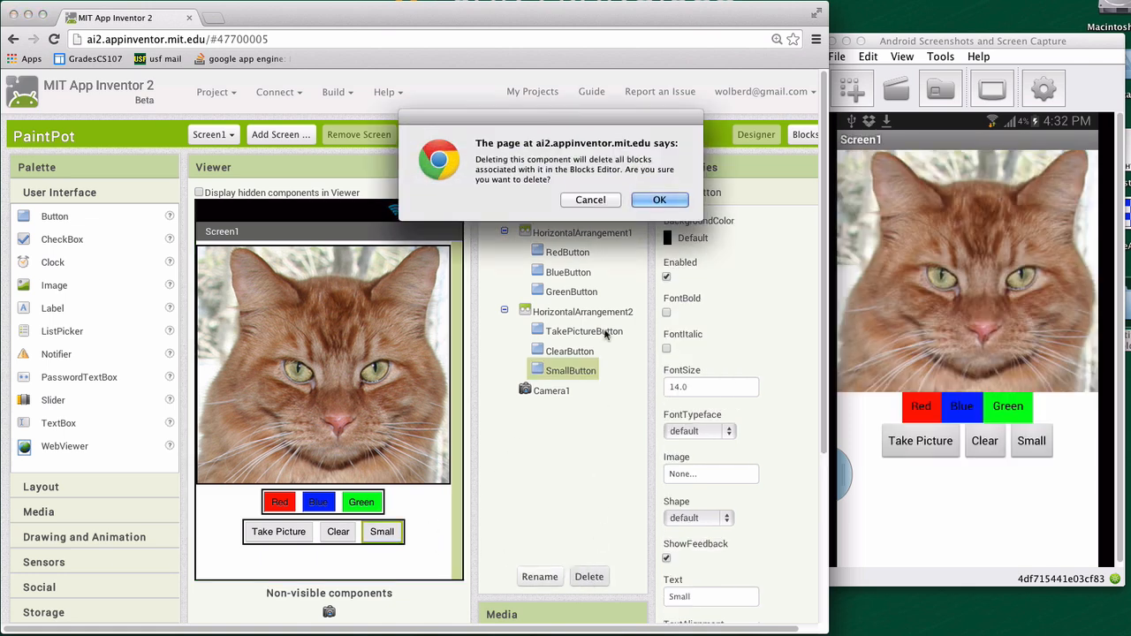
{"action": "left_click", "coordinate": [659, 199]}
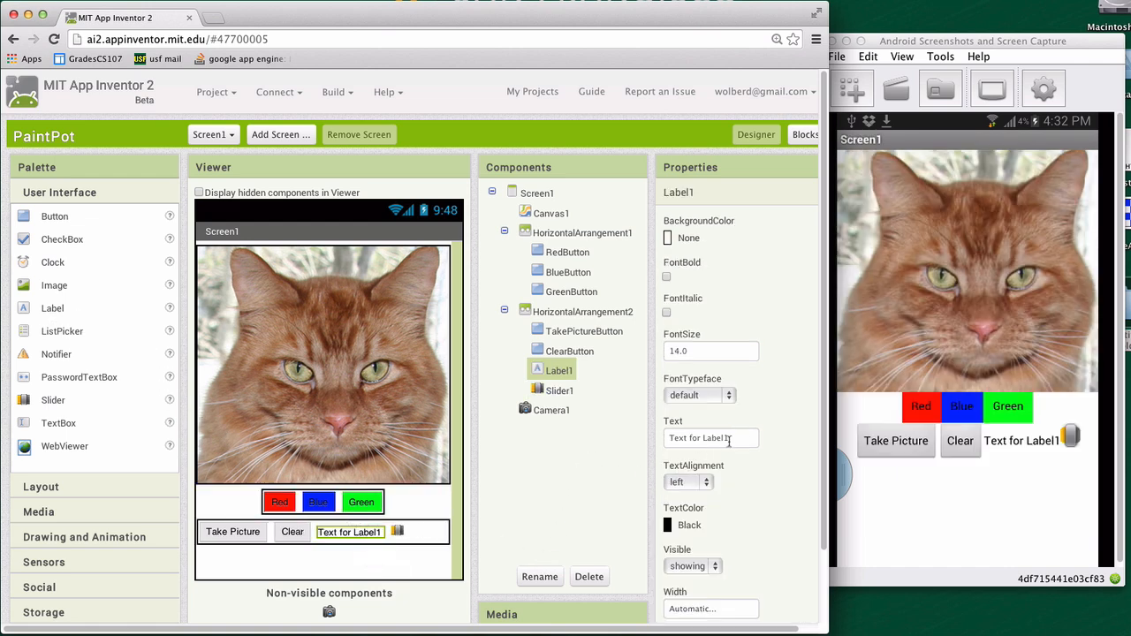
Step: Set Label1's Text to 'dot size:' beside Slider1
{"action": "type", "text": "dot size:"}
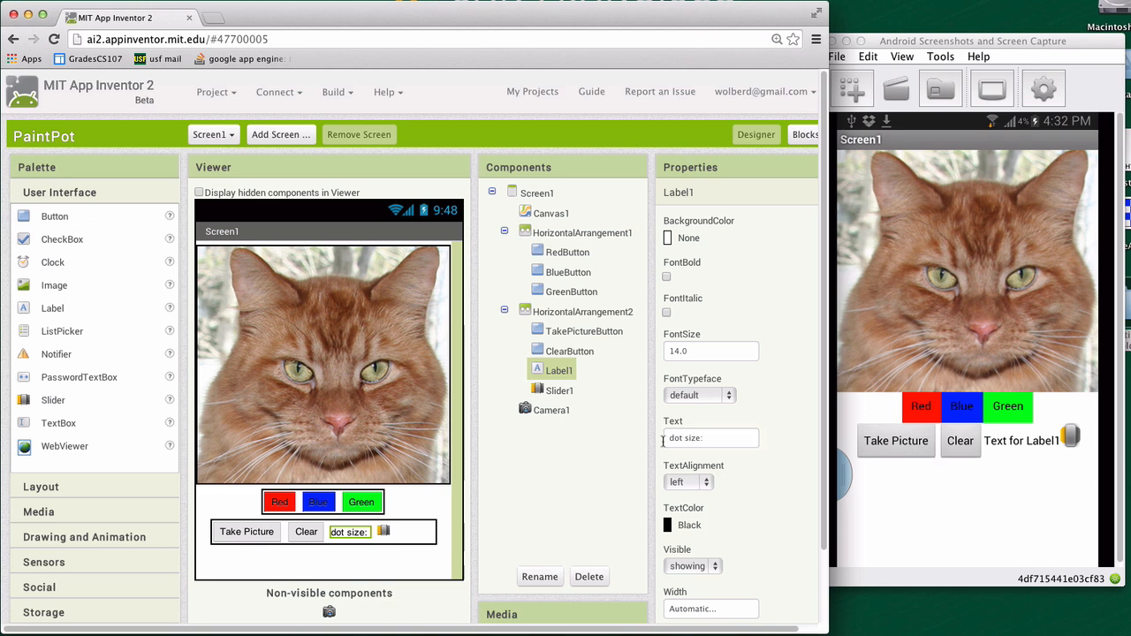
Step: Change Slider1's ColorLeft from Orange to Black
{"action": "left_click", "coordinate": [557, 390]}
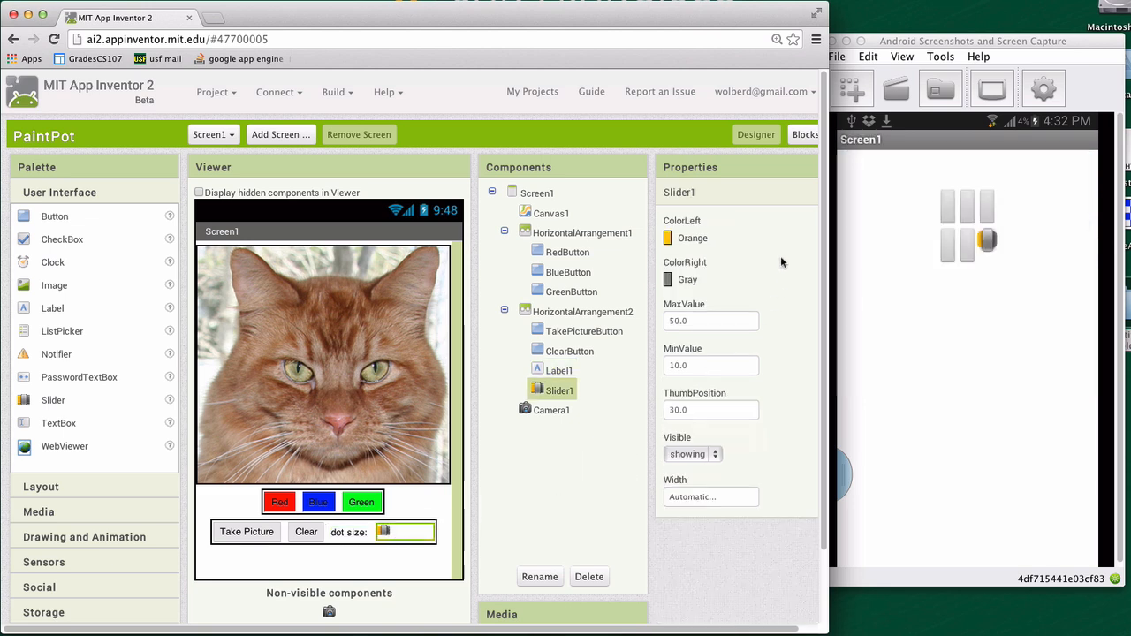
{"action": "left_click", "coordinate": [693, 238]}
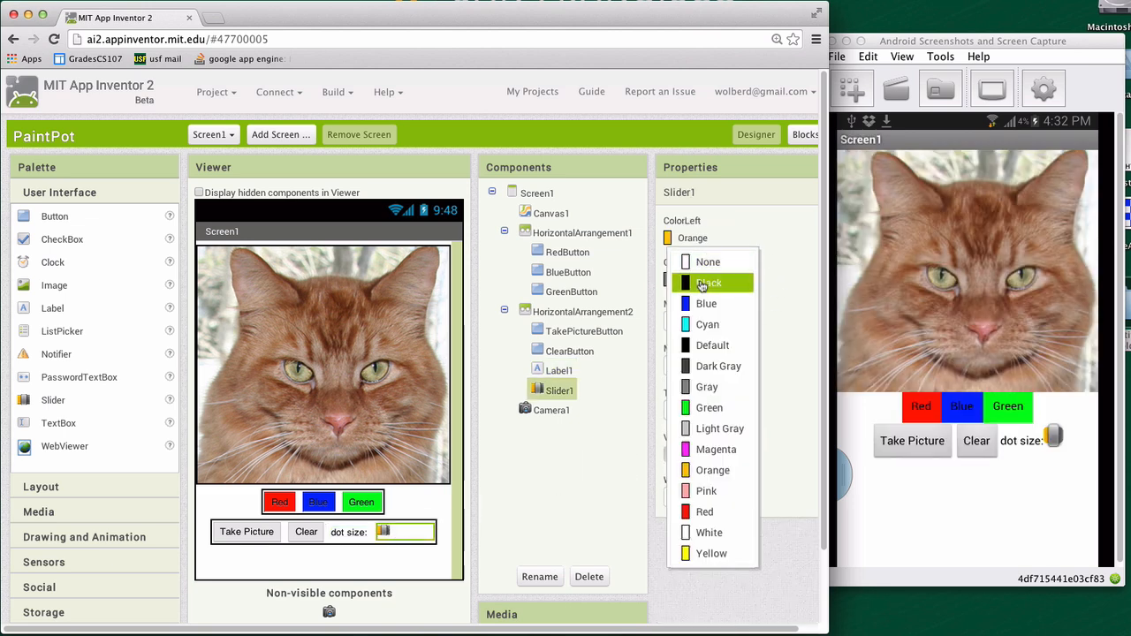
{"action": "left_click", "coordinate": [708, 283]}
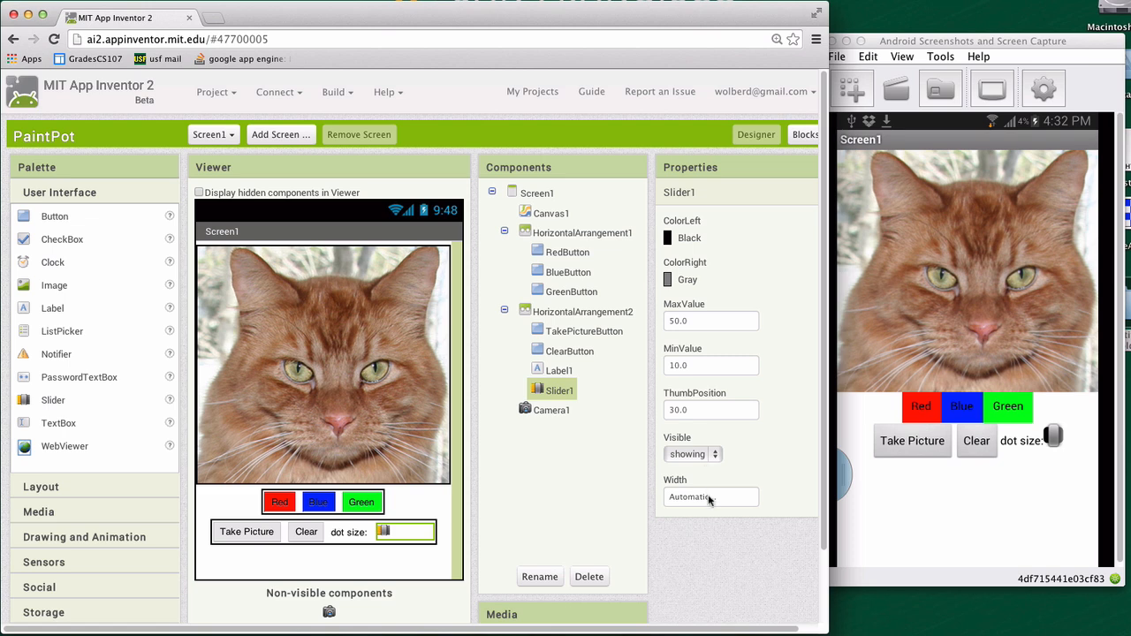
Step: Set Slider1's Width to 100 pixels
{"action": "left_click", "coordinate": [710, 496]}
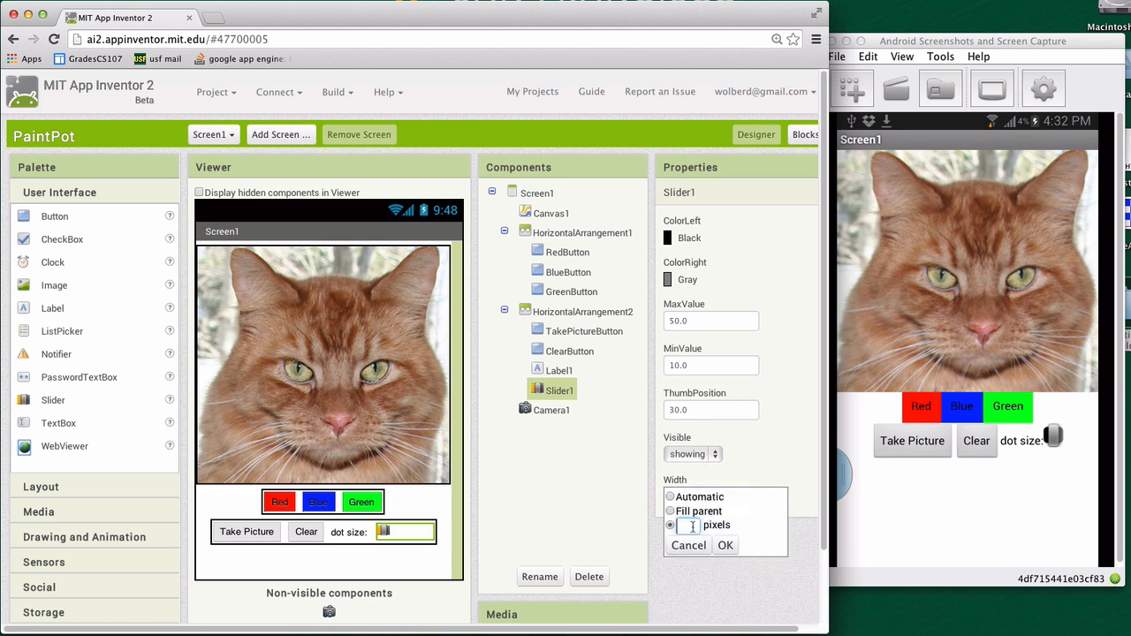
{"action": "type", "text": "100"}
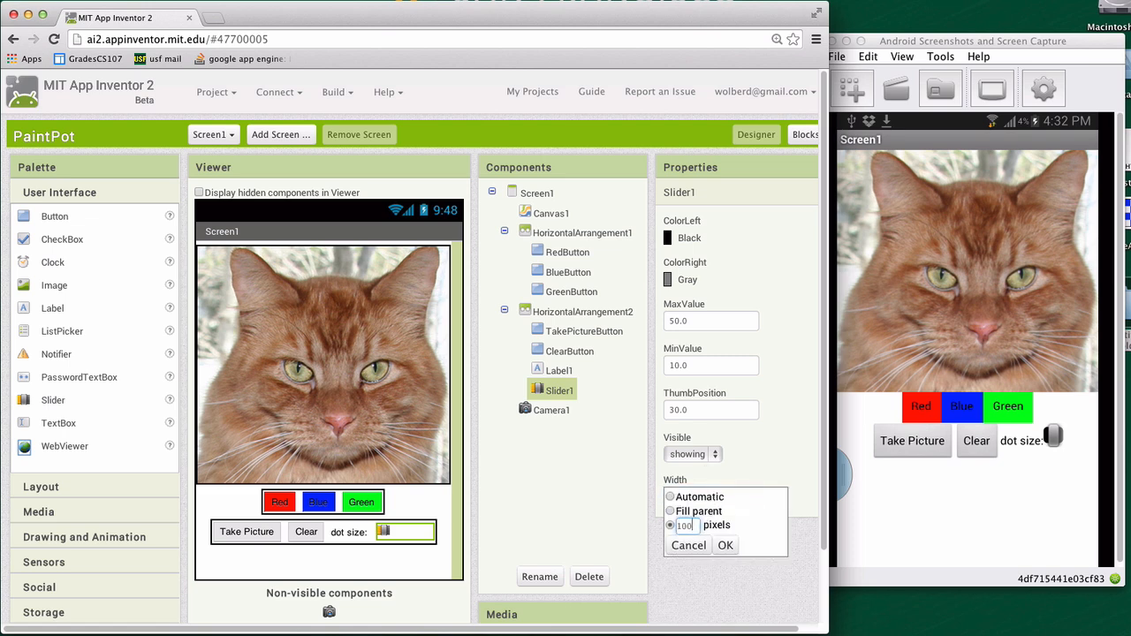
{"action": "left_click", "coordinate": [725, 546]}
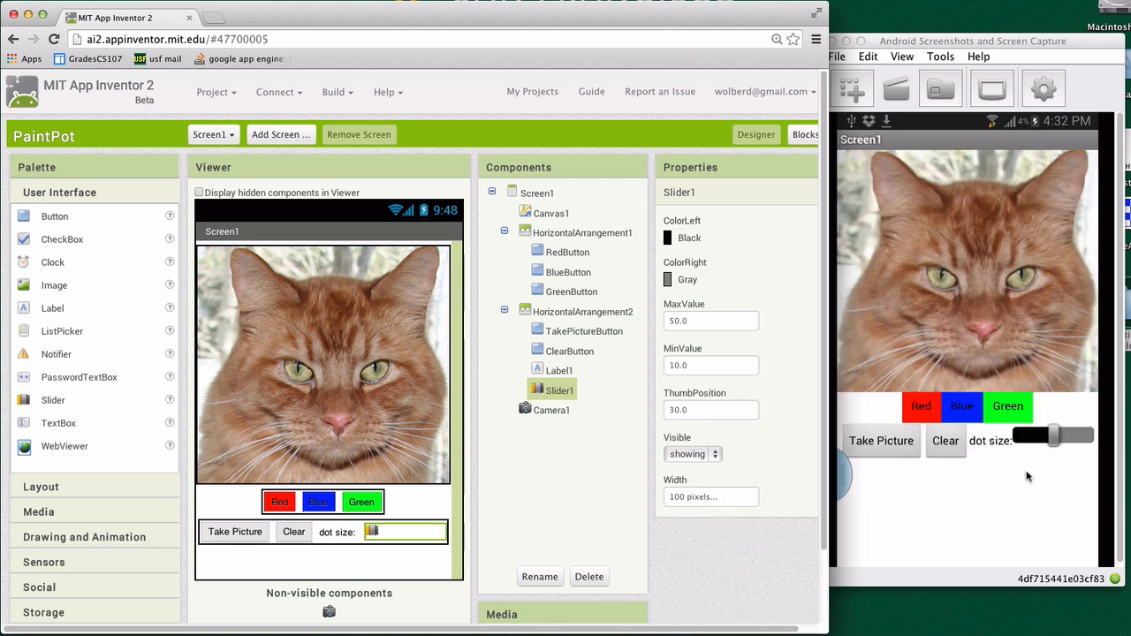
{"action": "mouse_move", "coordinate": [795, 466]}
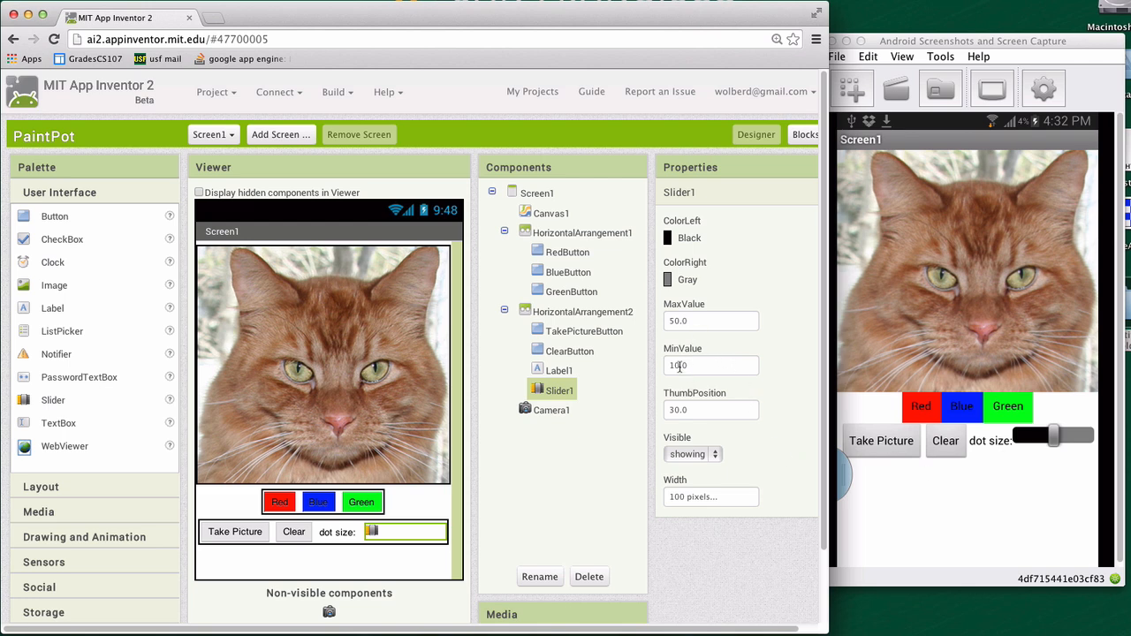
Step: Set Slider1's MinValue to 2.0, MaxValue to 20.0 and ThumbPosition to 10.0
{"action": "type", "text": "2.0"}
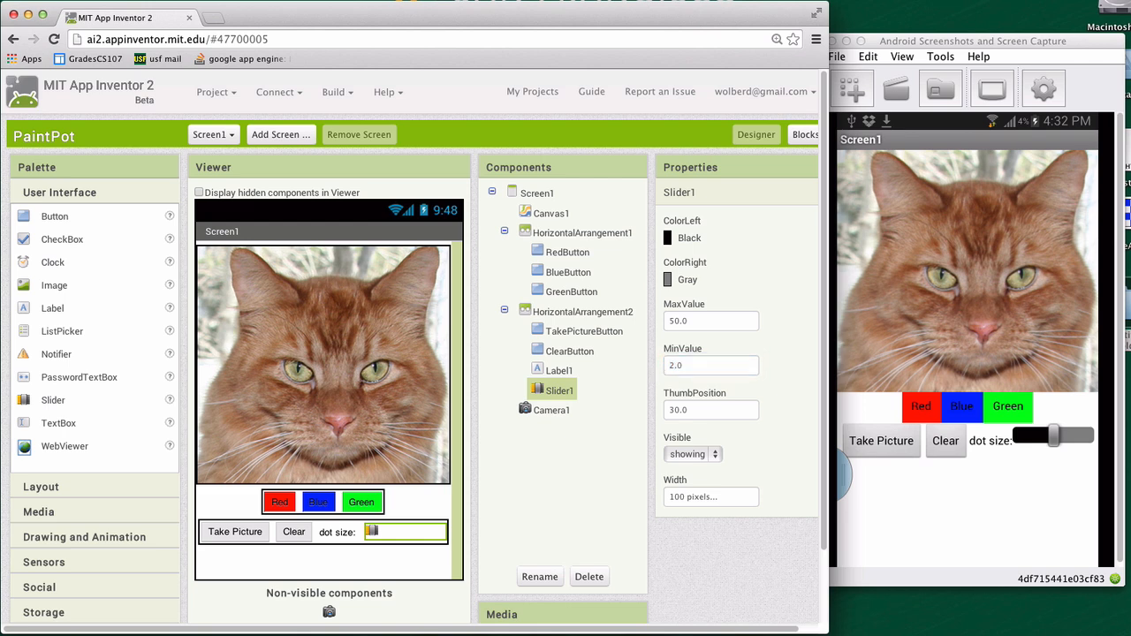
{"action": "left_click", "coordinate": [711, 321]}
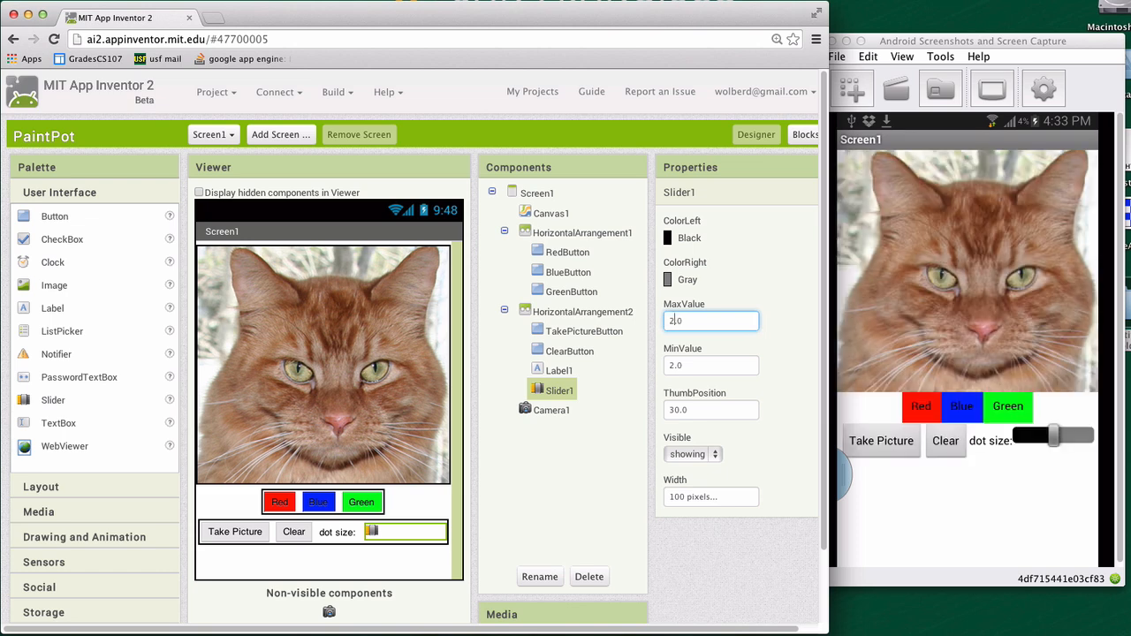
{"action": "type", "text": "20.0"}
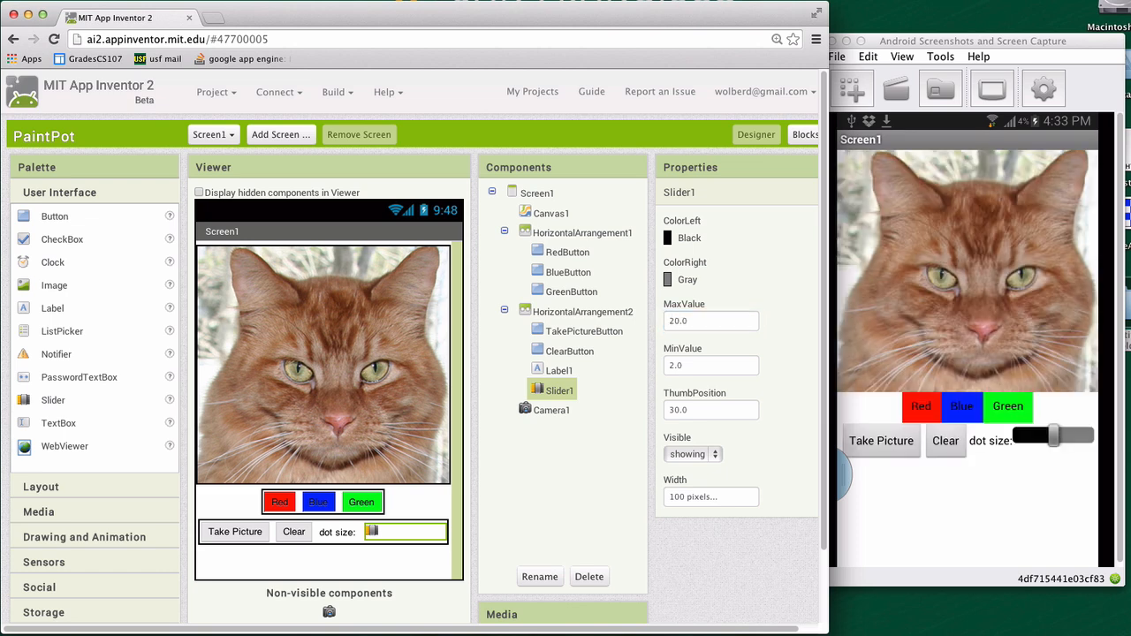
{"action": "left_click", "coordinate": [711, 409]}
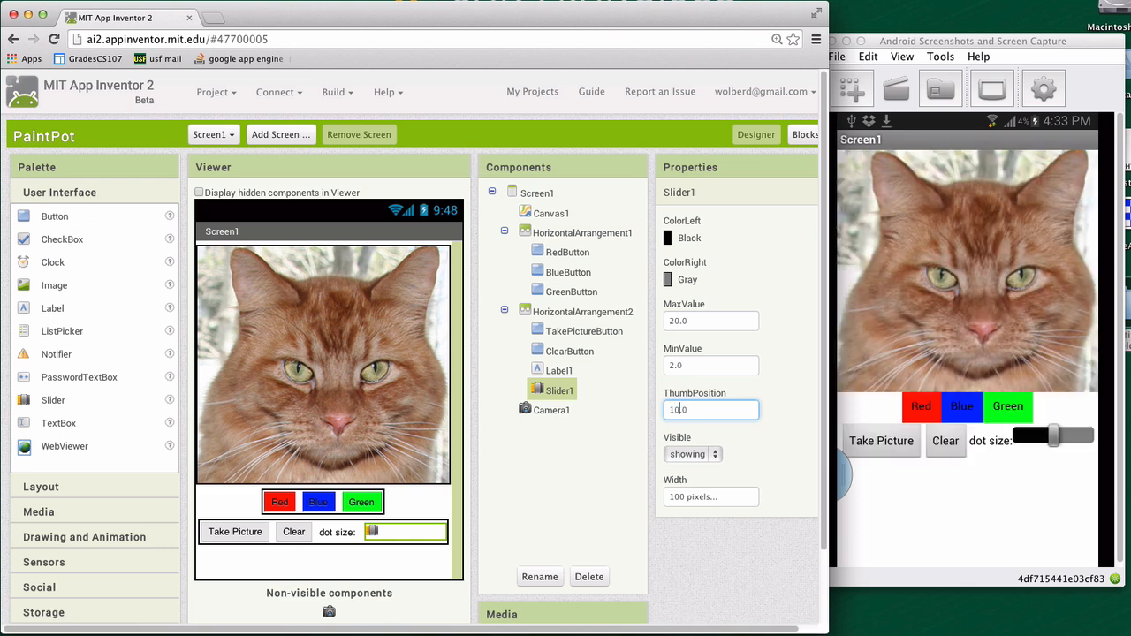
{"action": "type", "text": "10.0"}
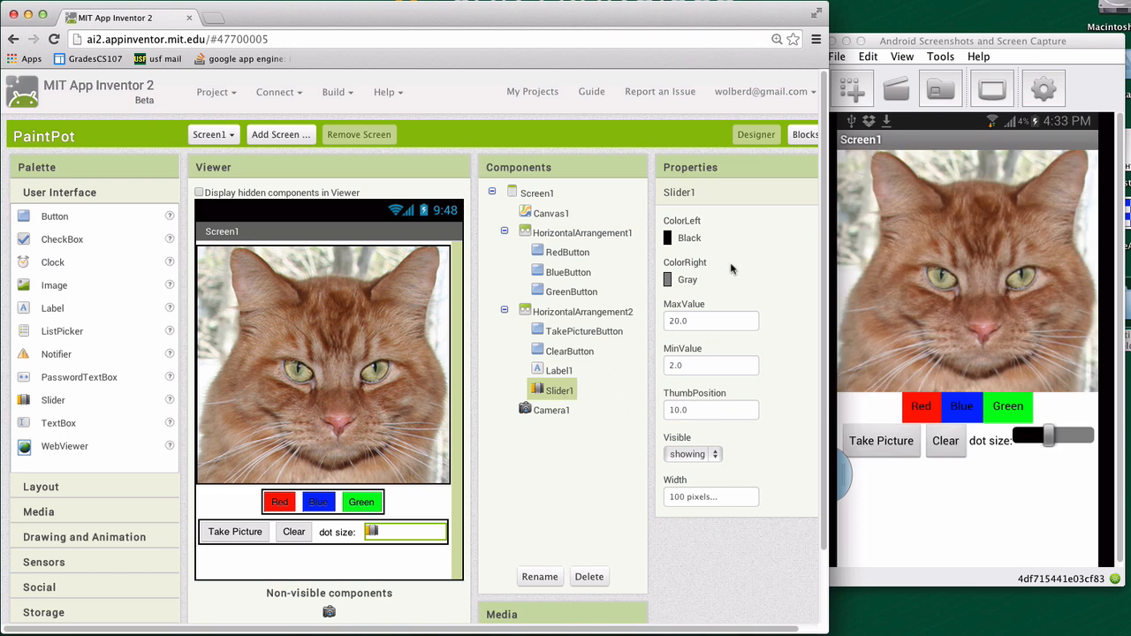
Step: In the Blocks editor, expand the collapsed Canvas1.Touched handler
{"action": "left_click", "coordinate": [787, 135]}
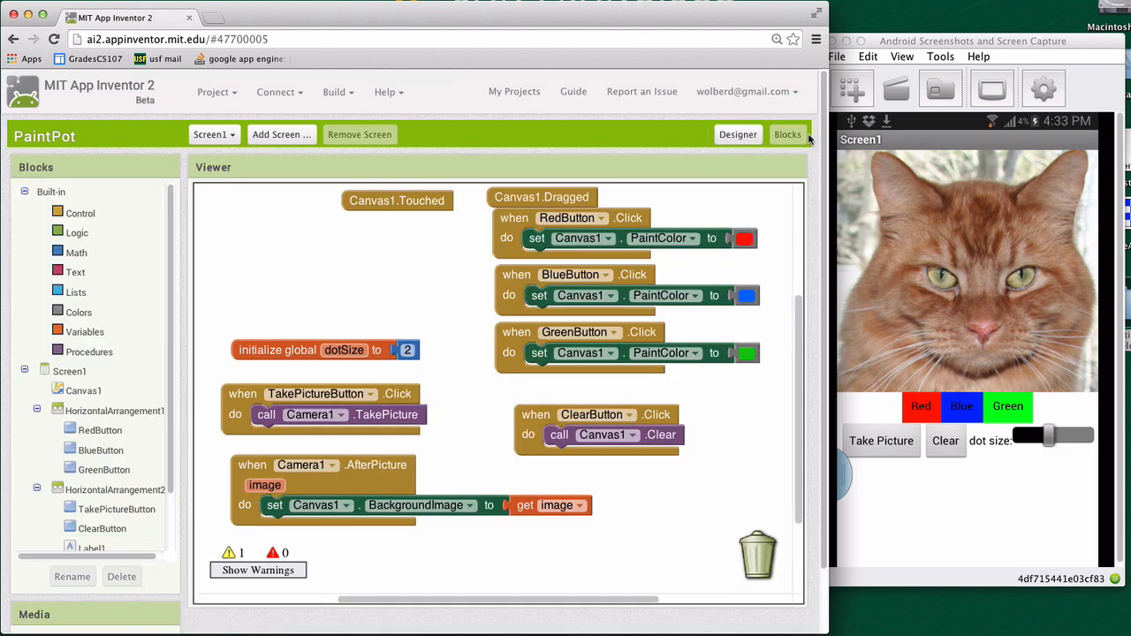
{"action": "mouse_move", "coordinate": [298, 349]}
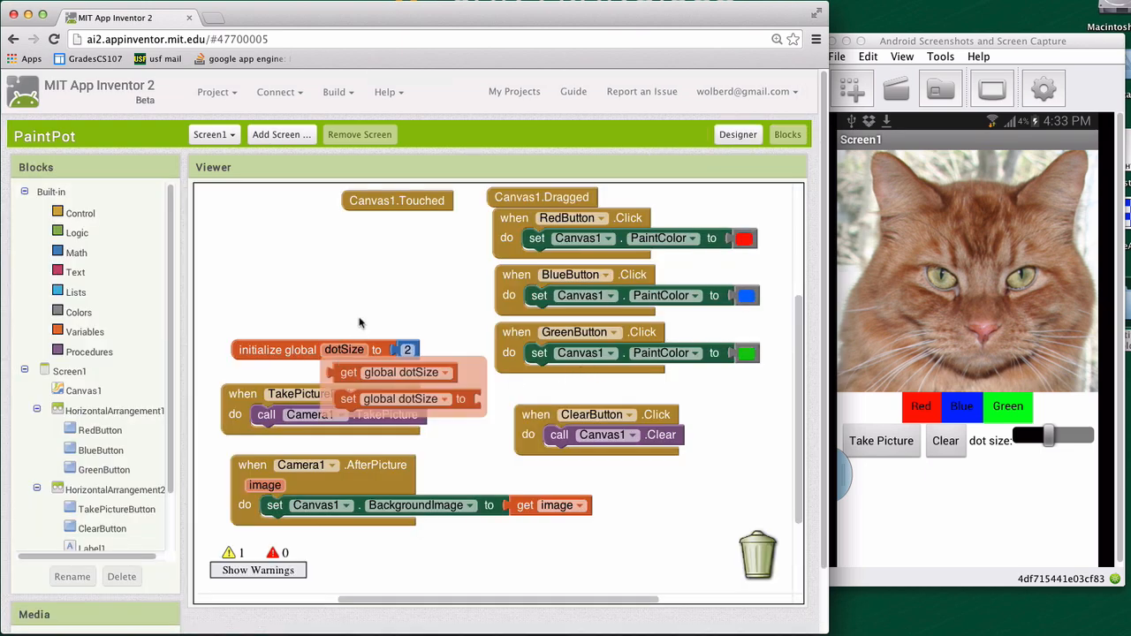
{"action": "right_click", "coordinate": [397, 201]}
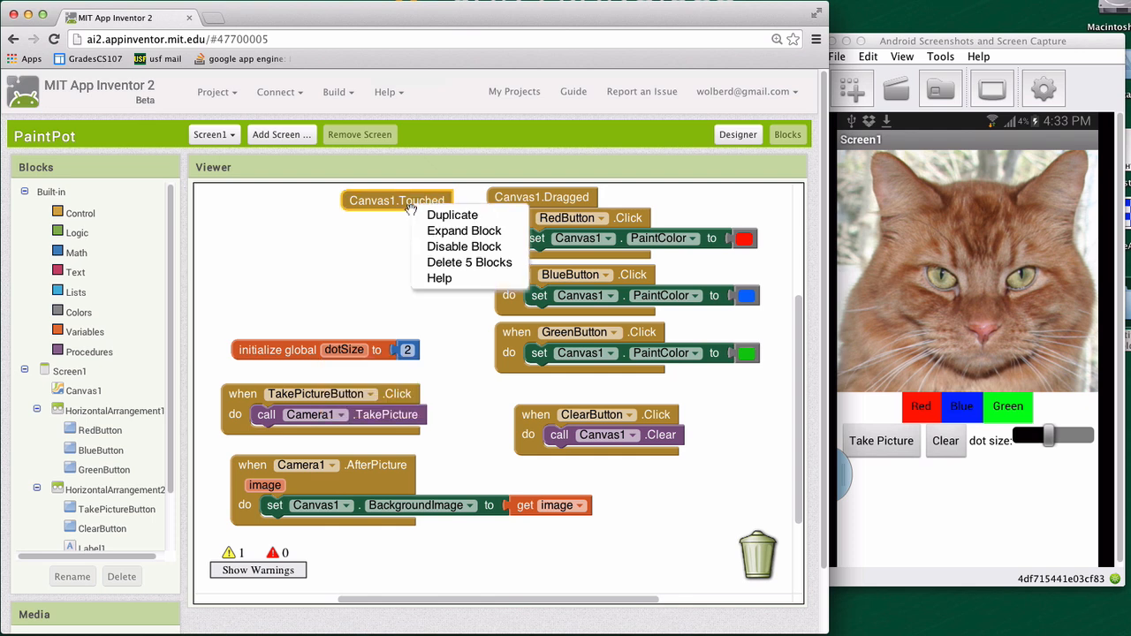
{"action": "left_click", "coordinate": [464, 231]}
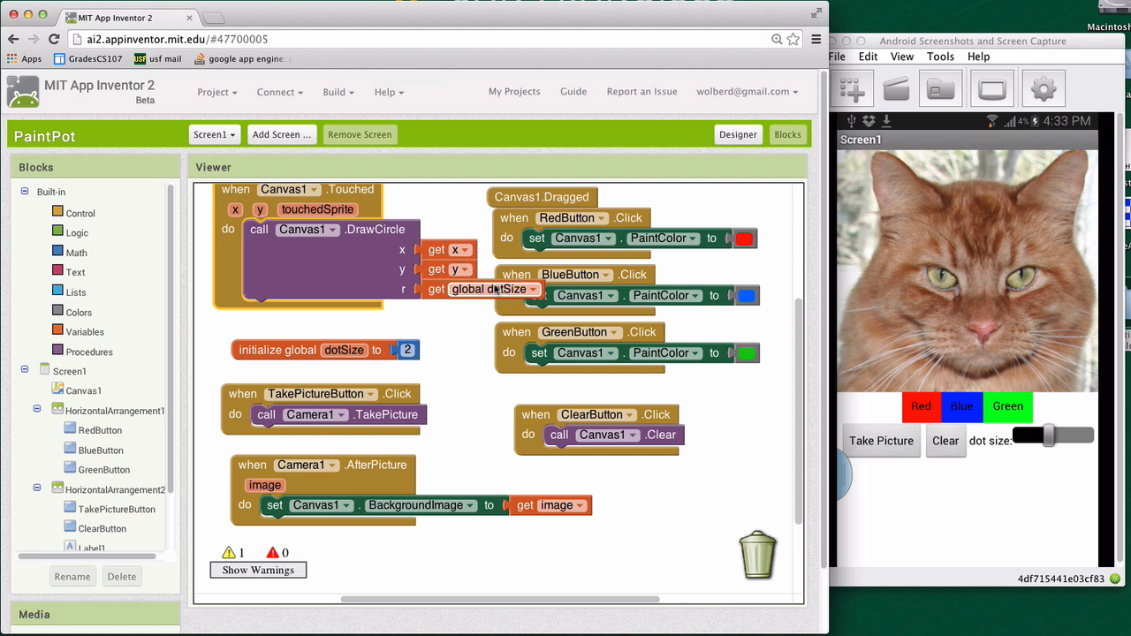
{"action": "mouse_move", "coordinate": [406, 229]}
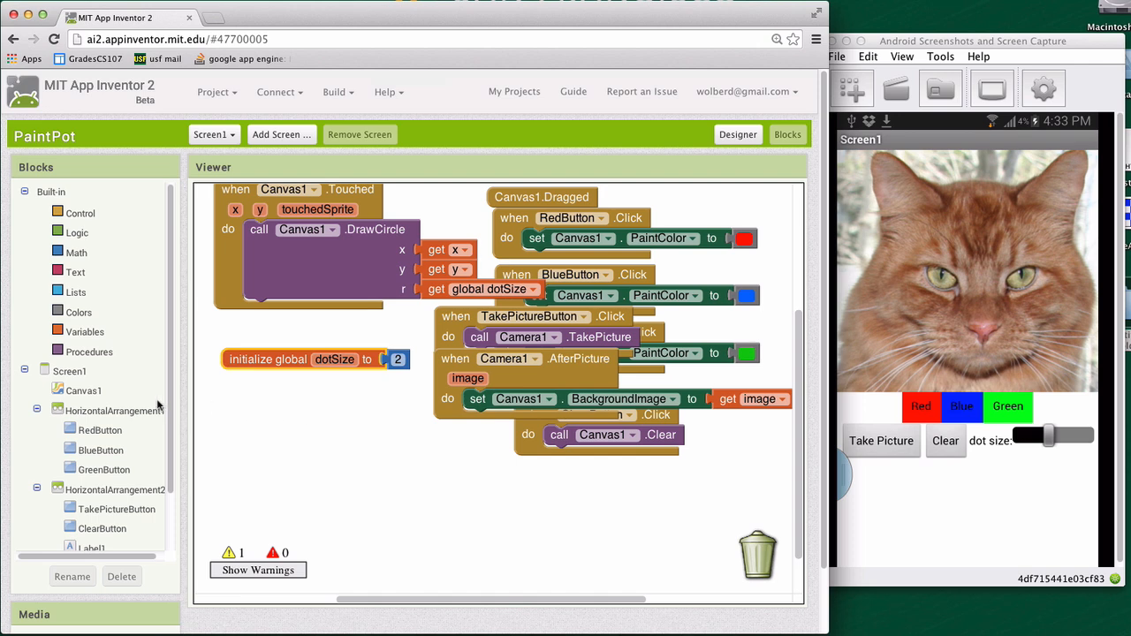
Step: From Slider1's blocks, build PositionChanged setting global dotSize to thumbPosition
{"action": "scroll", "scroll_direction": "down", "scroll_amount": 3}
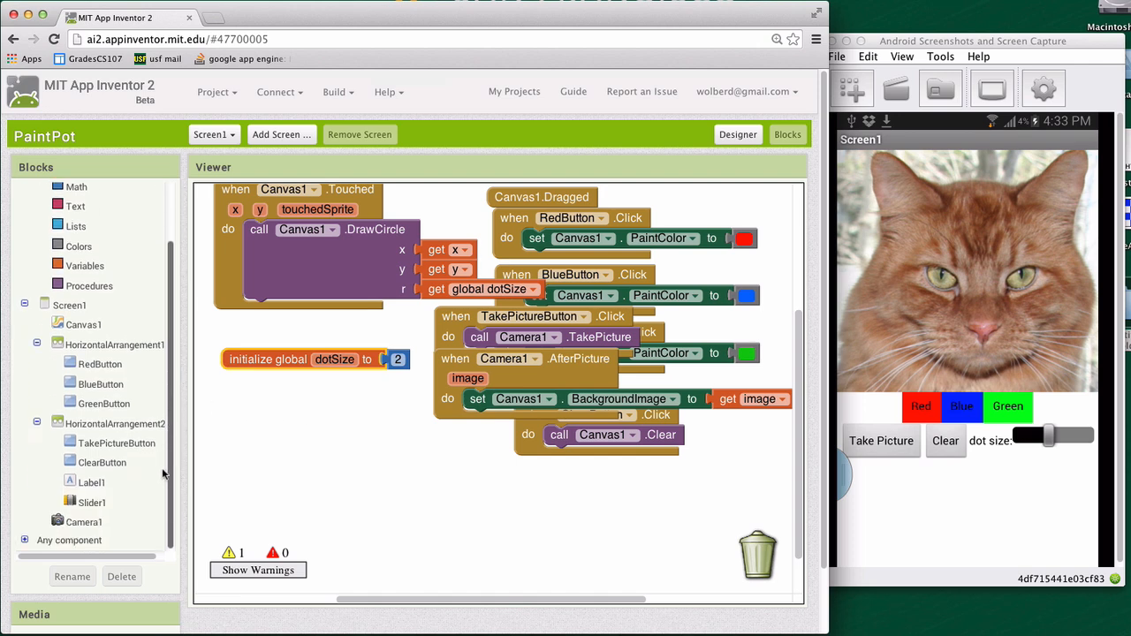
{"action": "left_click", "coordinate": [92, 503]}
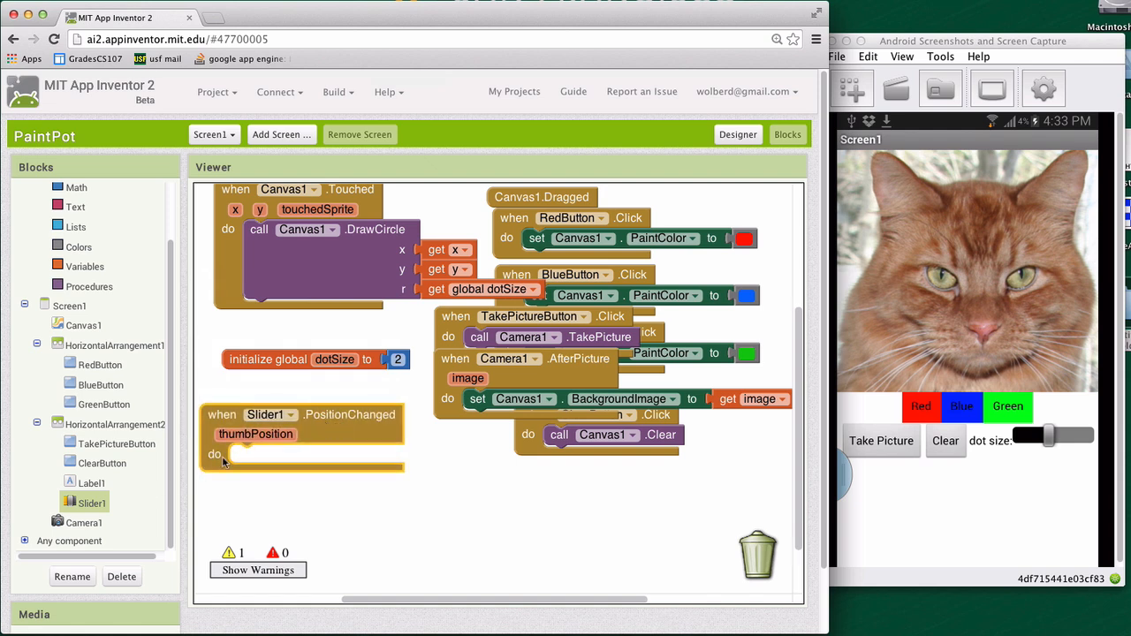
{"action": "mouse_move", "coordinate": [310, 440]}
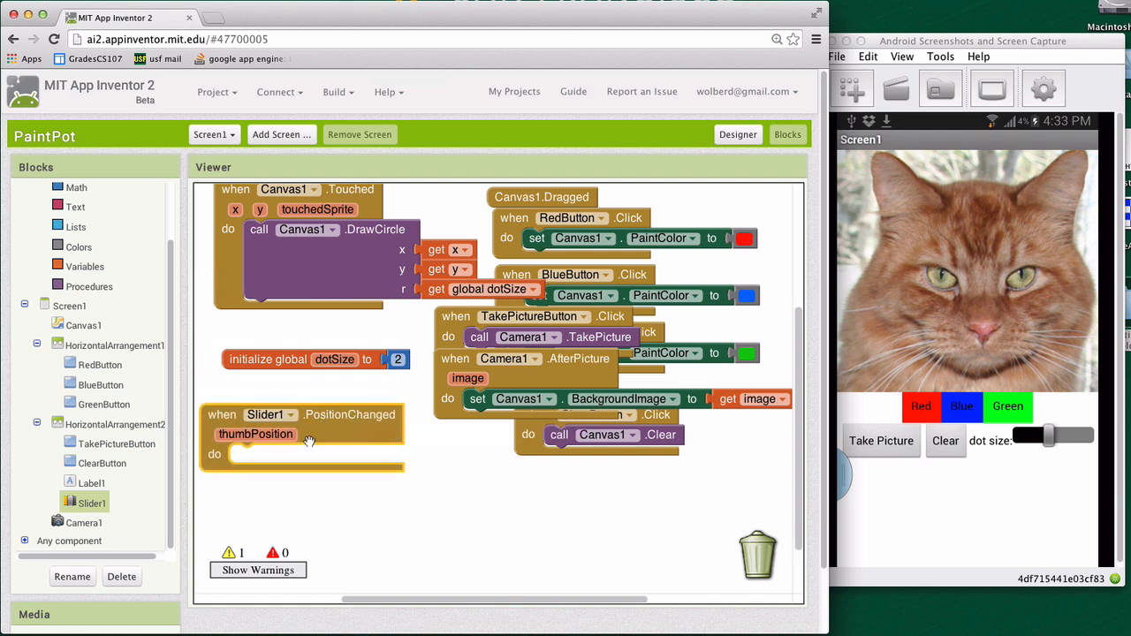
{"action": "left_click", "coordinate": [255, 434]}
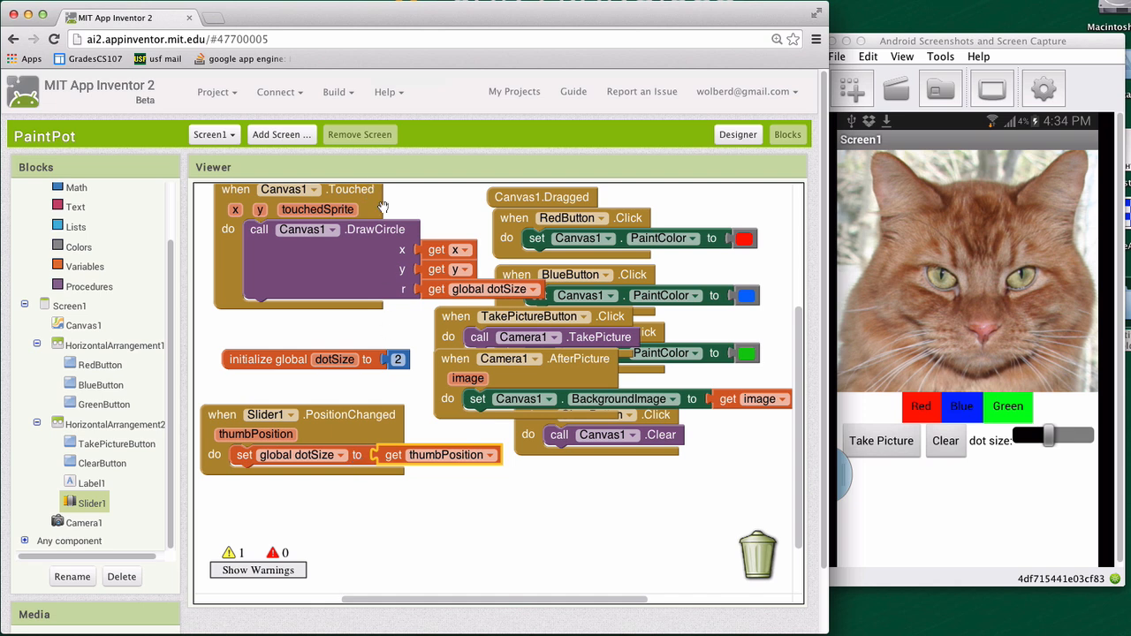
{"action": "mouse_move", "coordinate": [395, 280]}
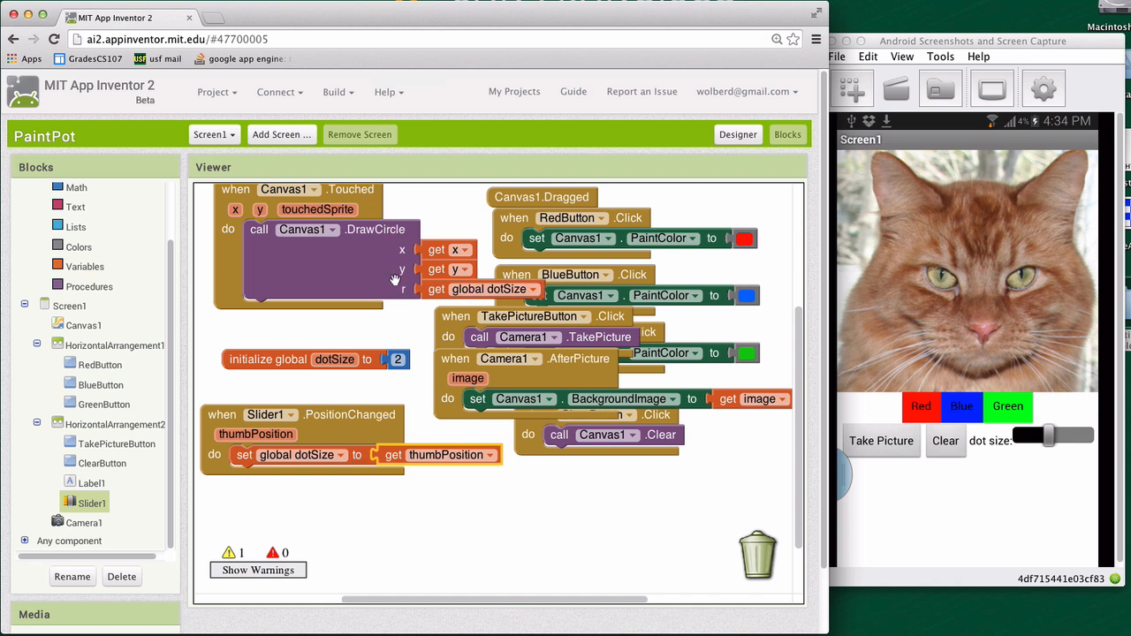
{"action": "mouse_move", "coordinate": [384, 275]}
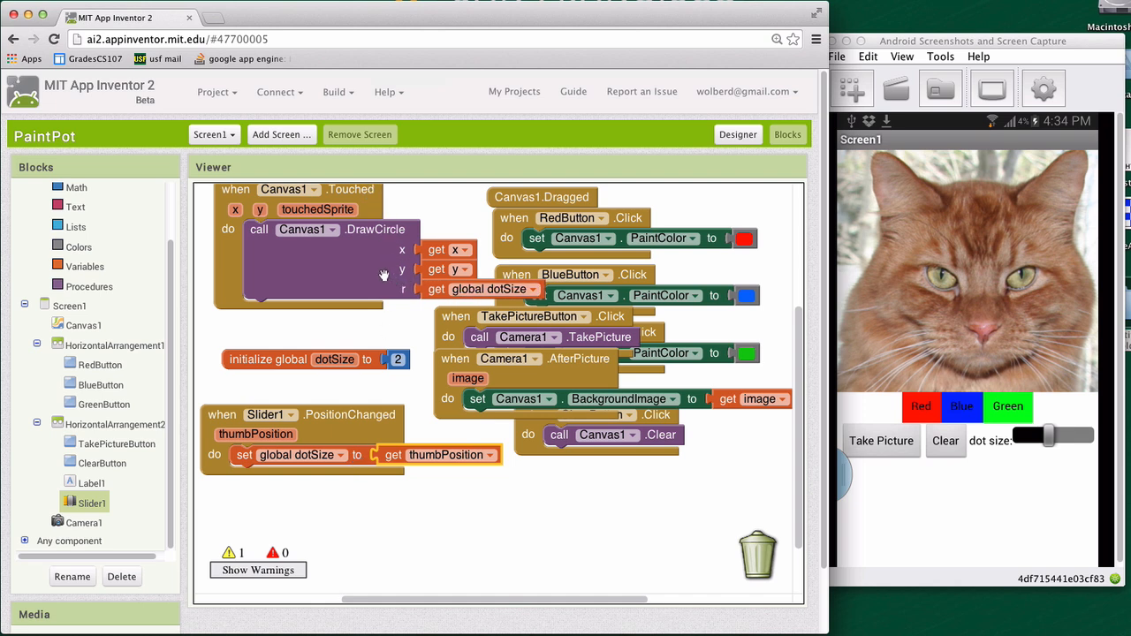
{"action": "mouse_move", "coordinate": [385, 270]}
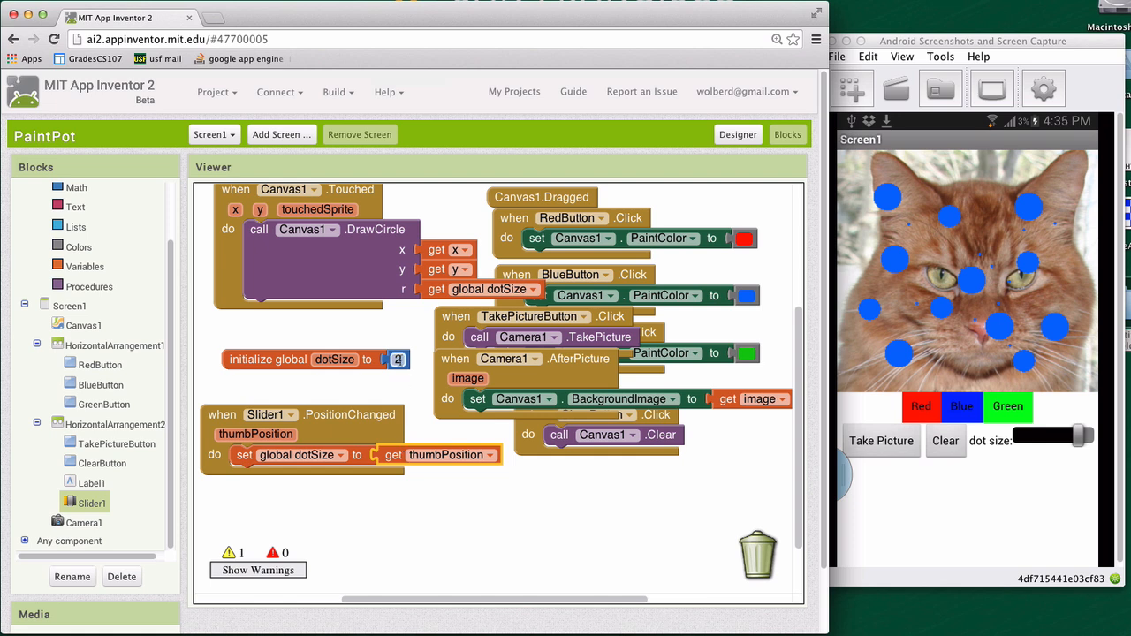
Step: Change the initialize global dotSize value from 2 to 10
{"action": "type", "text": "1"}
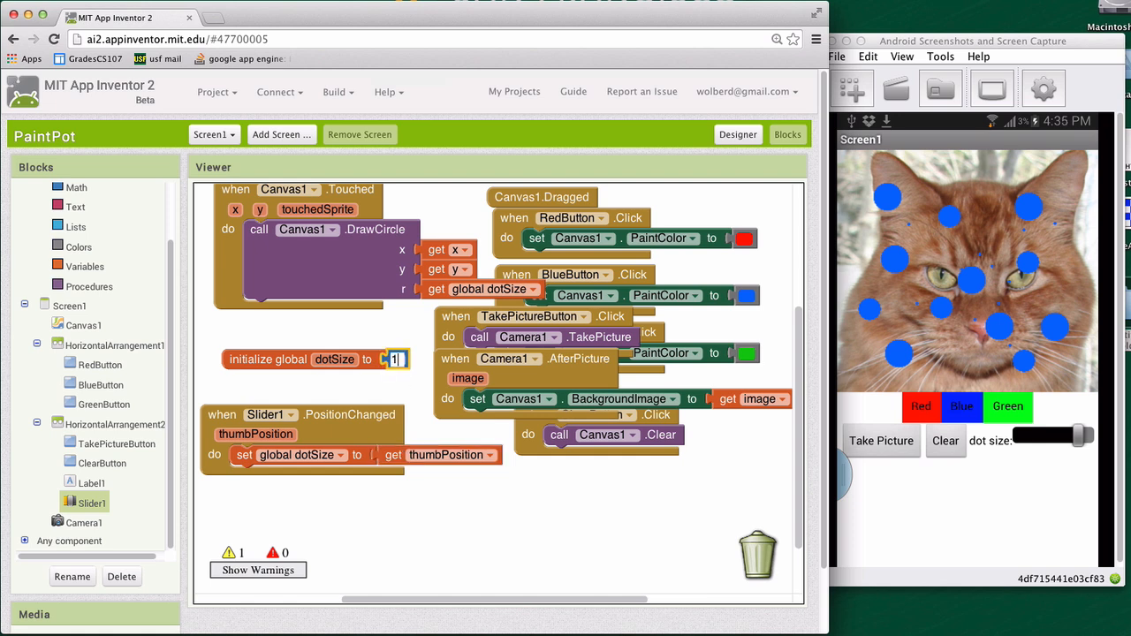
{"action": "type", "text": "10"}
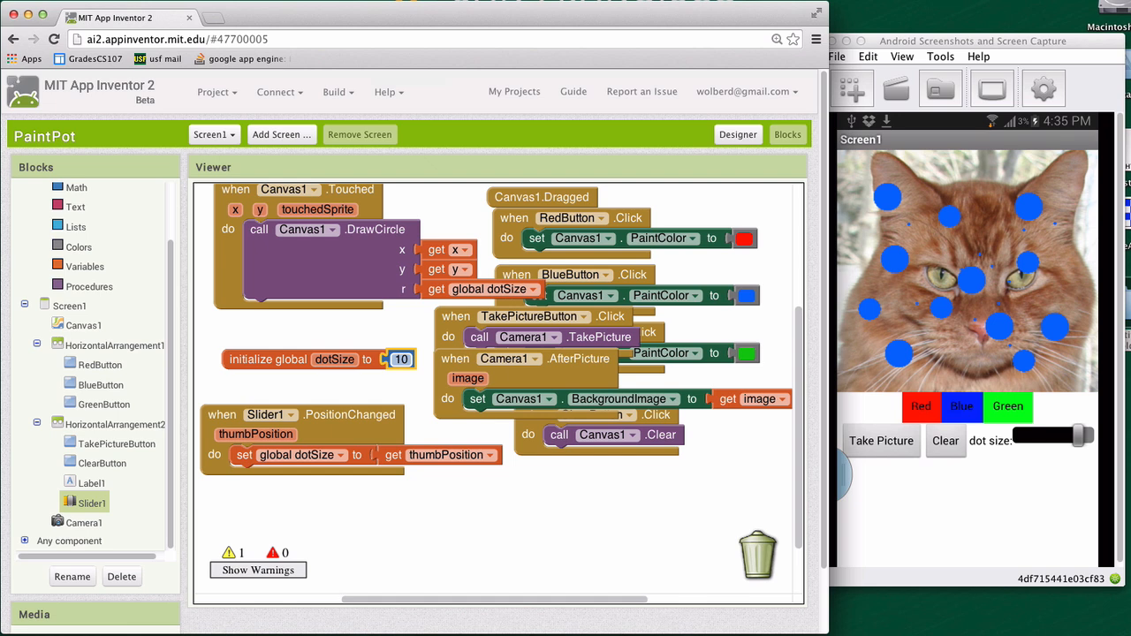